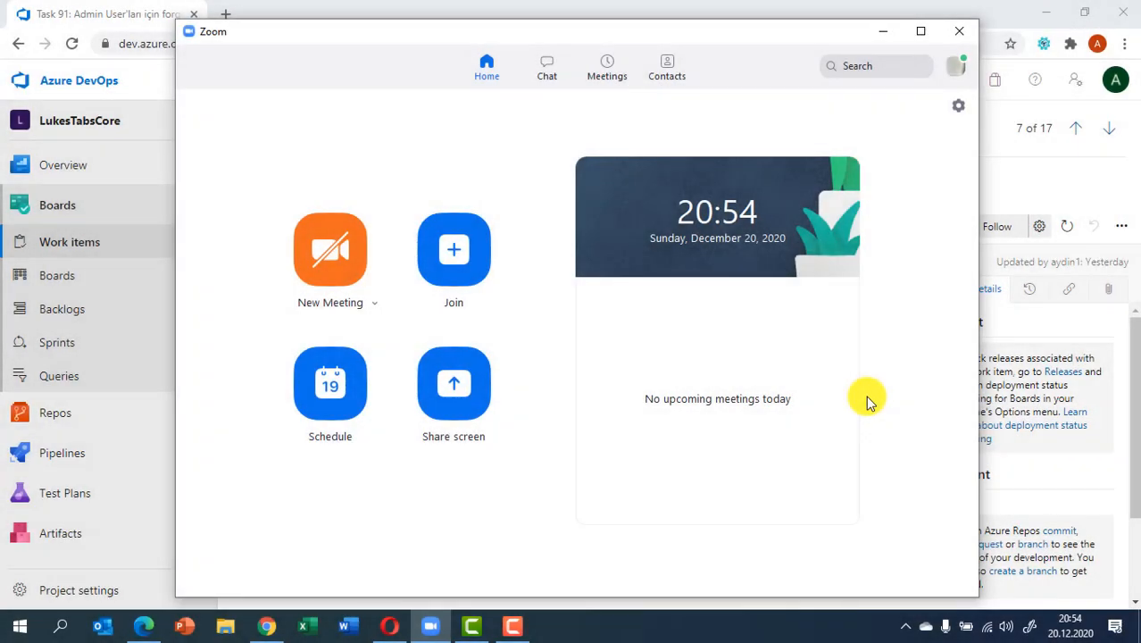
mouse_move(864, 396)
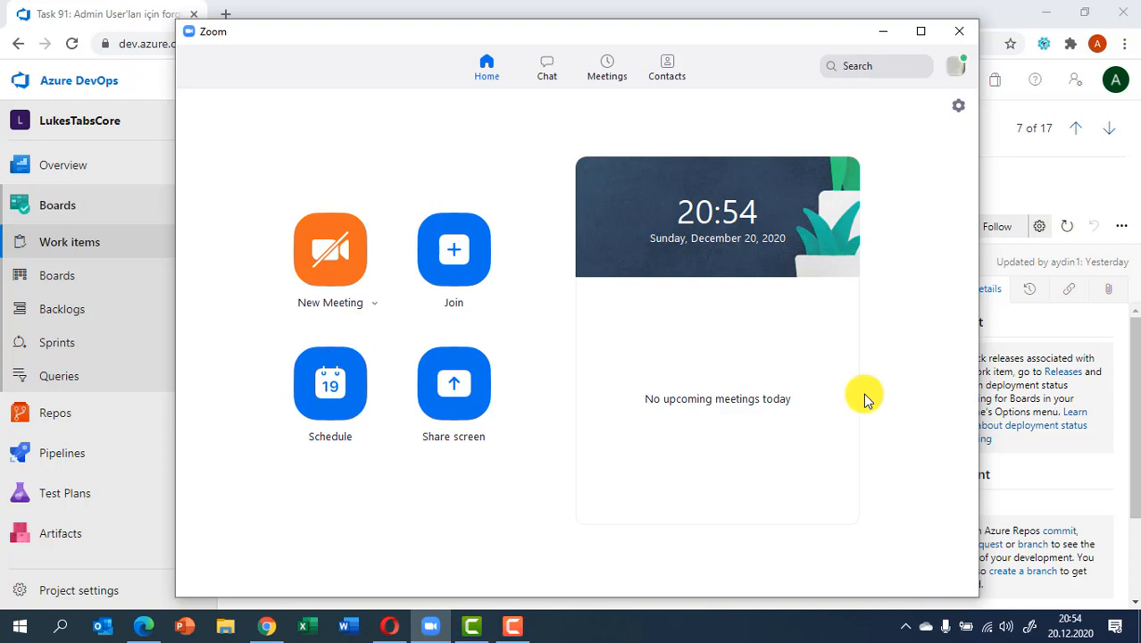
Run Check for Updates from the profile menu and confirm version 5.4.6 is current.
click(957, 80)
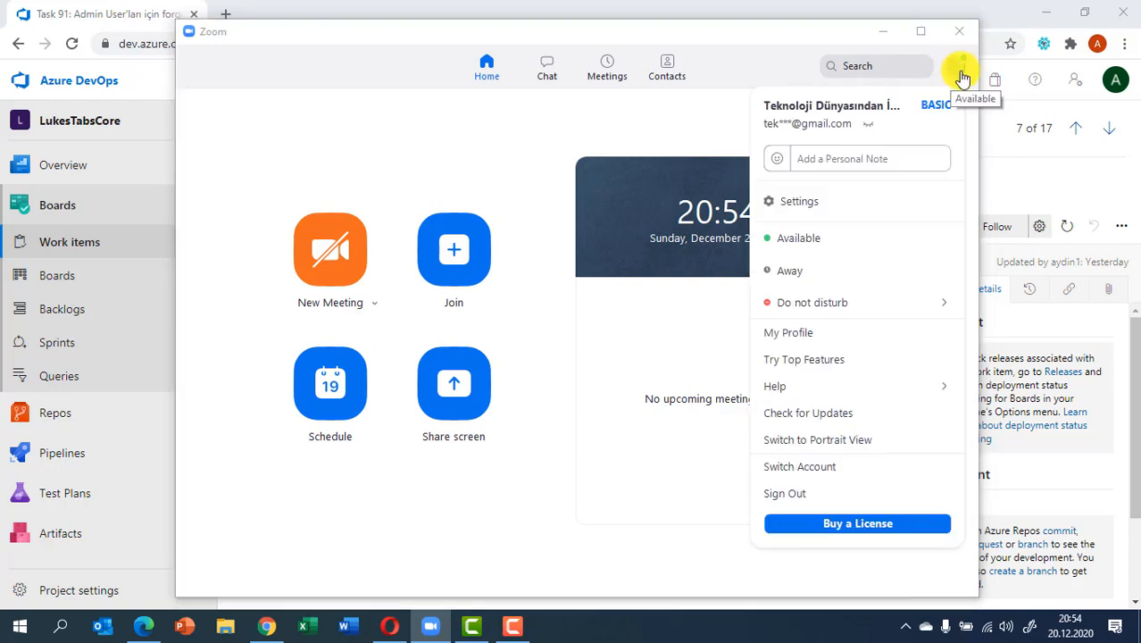
mouse_move(828, 413)
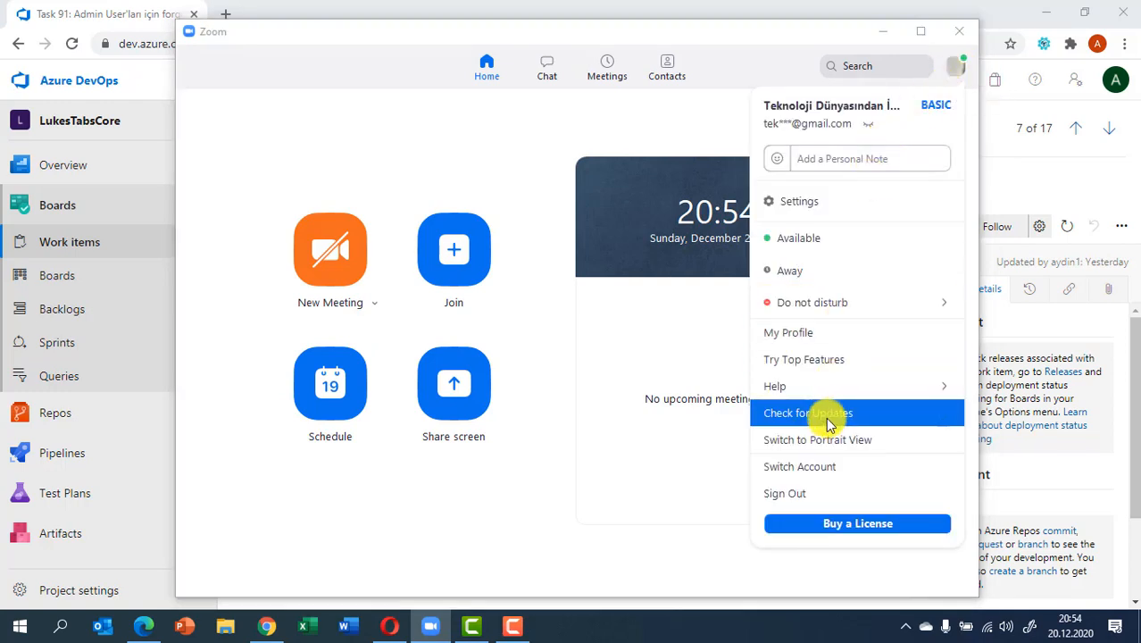
click(807, 412)
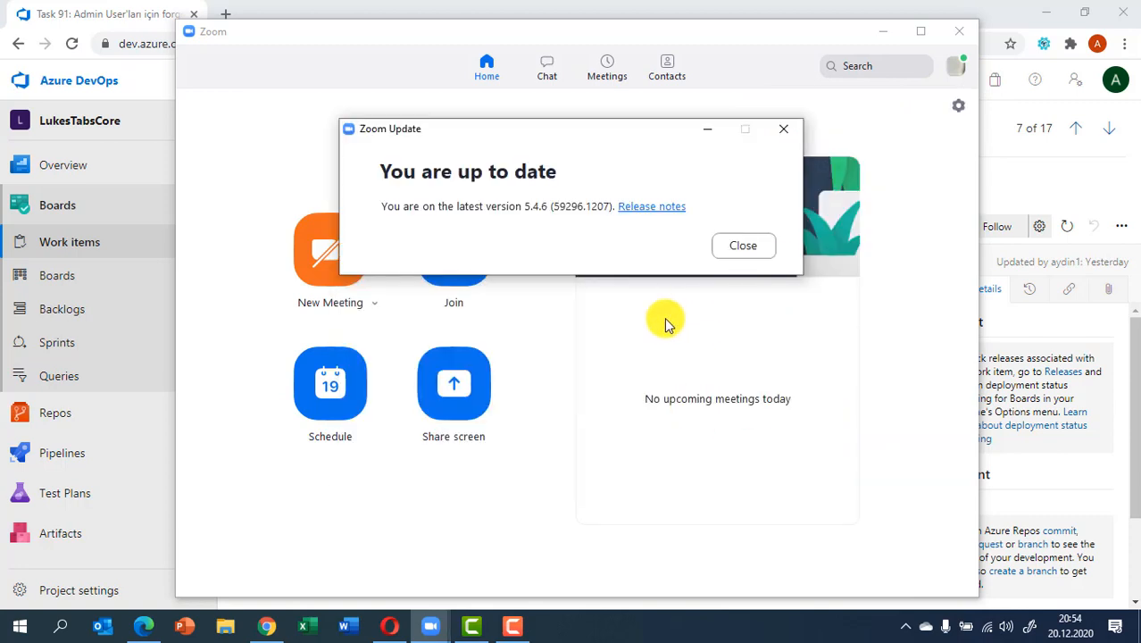
mouse_move(429, 188)
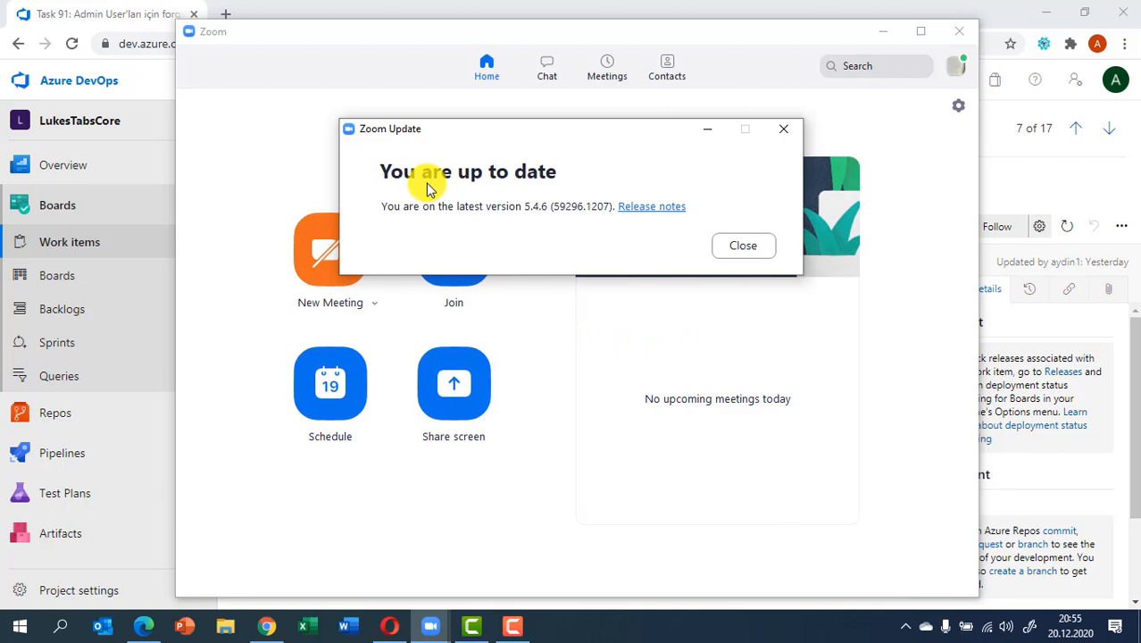
mouse_move(583, 187)
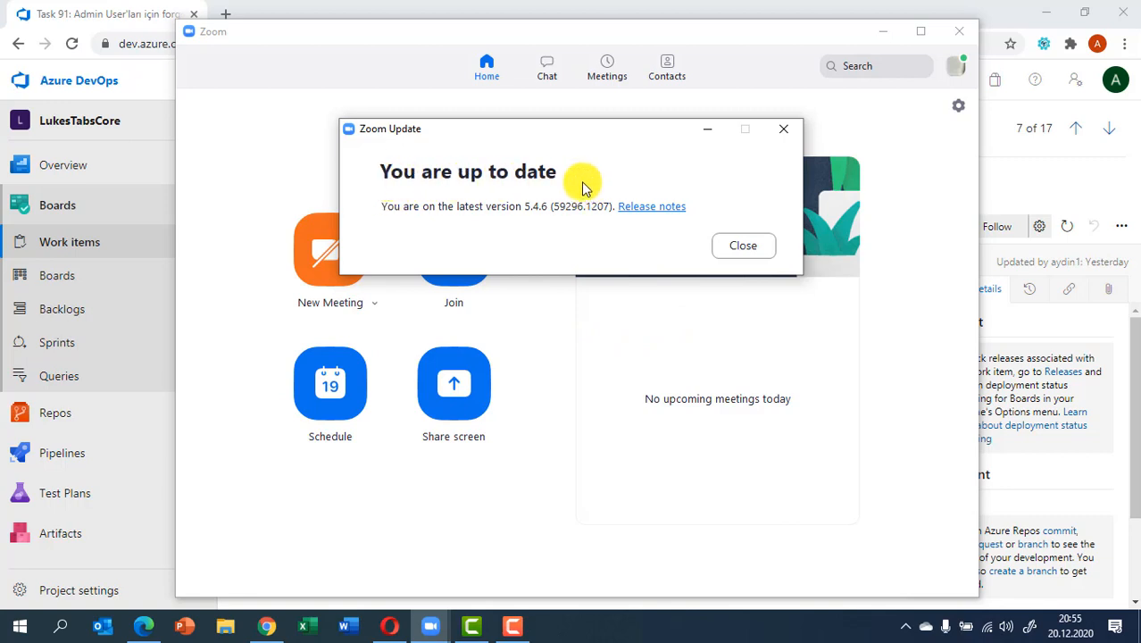
mouse_move(631, 239)
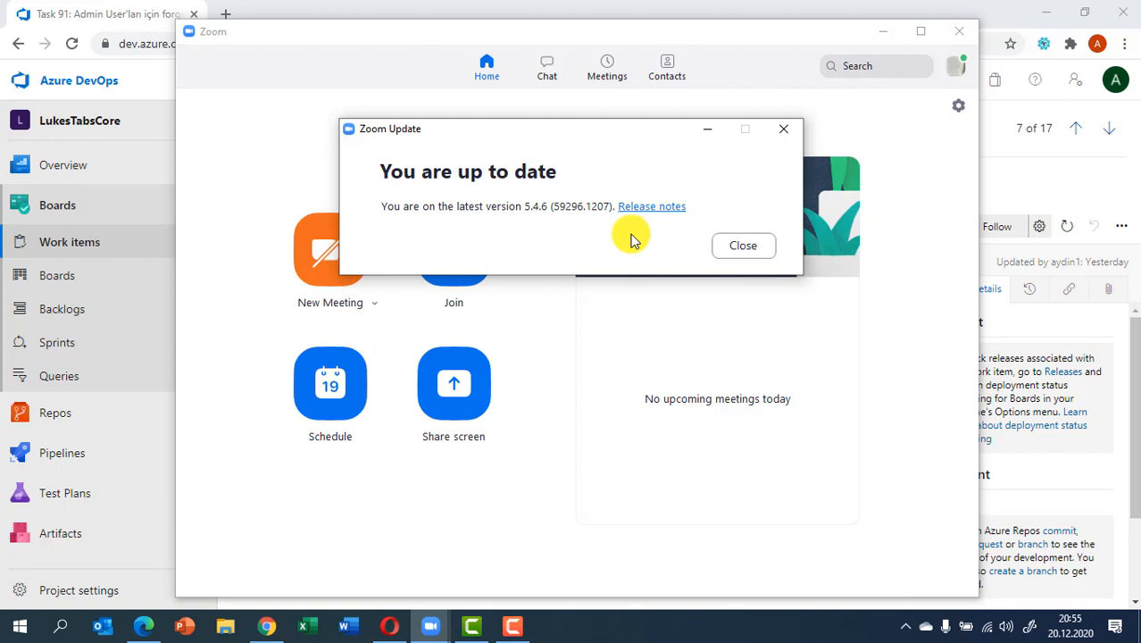
mouse_move(657, 239)
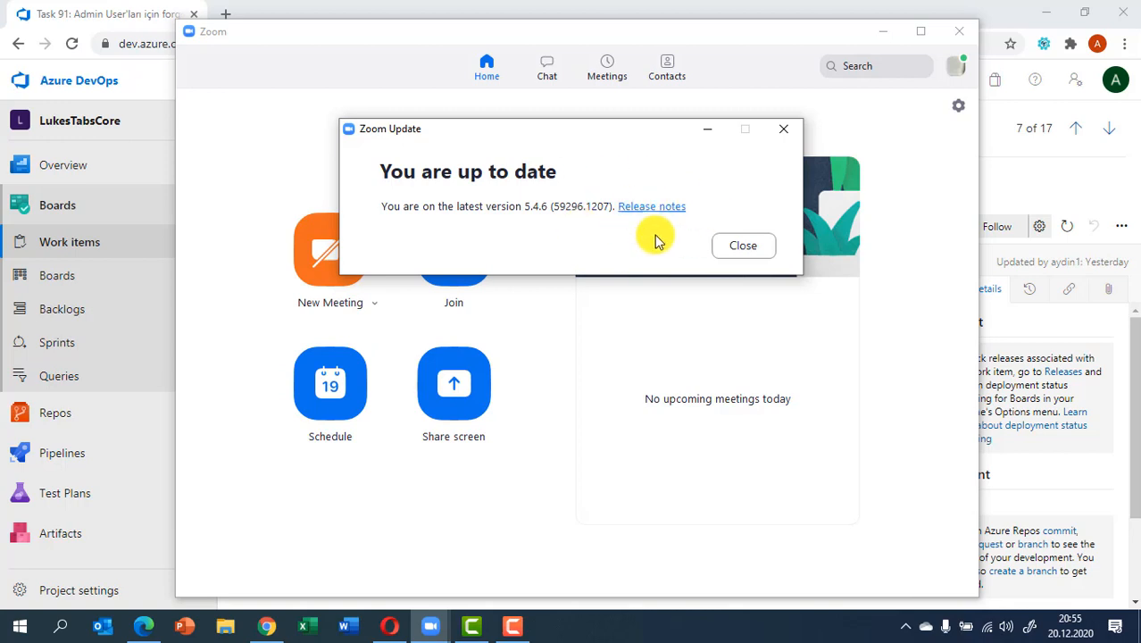
mouse_move(647, 243)
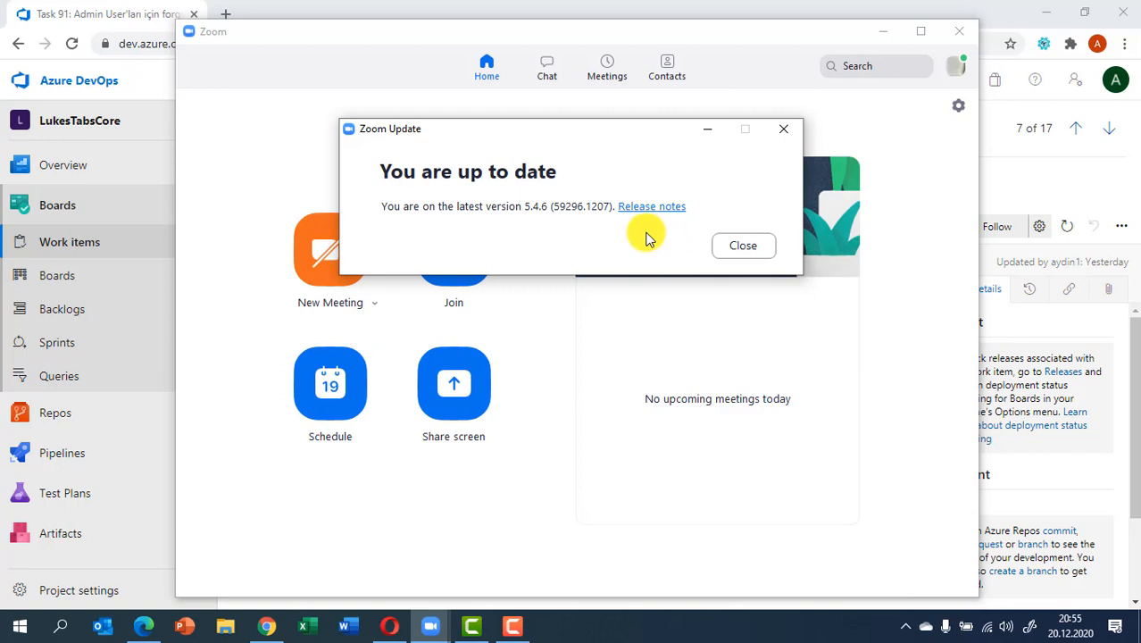
mouse_move(547, 220)
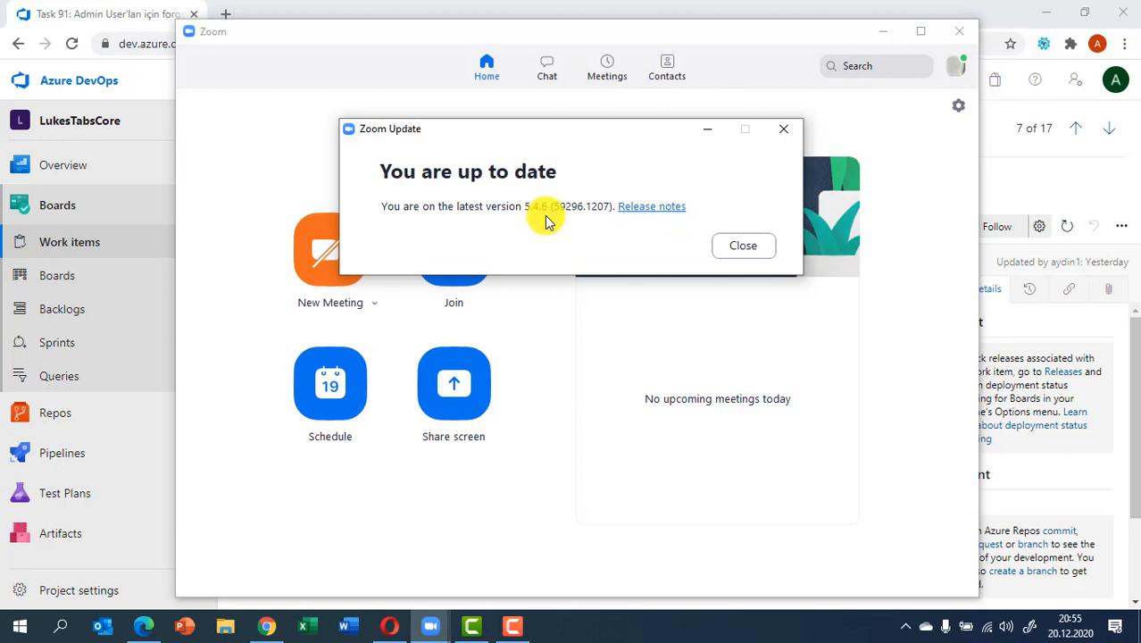
Dismiss the up-to-date notice and bring up the meeting's screen or application share picker.
click(742, 245)
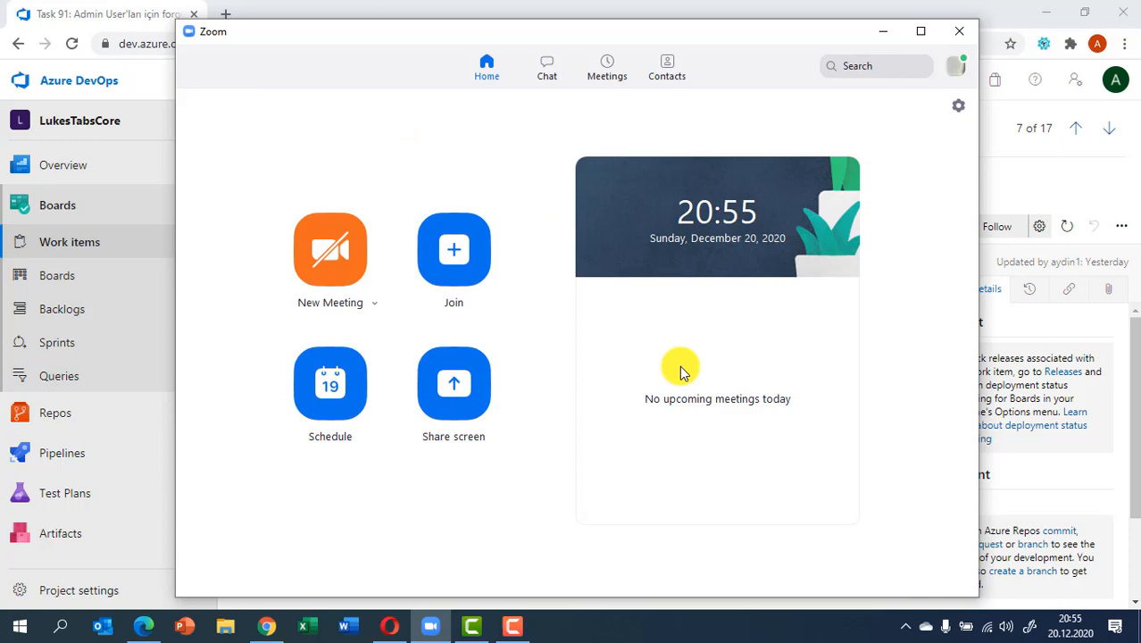
mouse_move(631, 425)
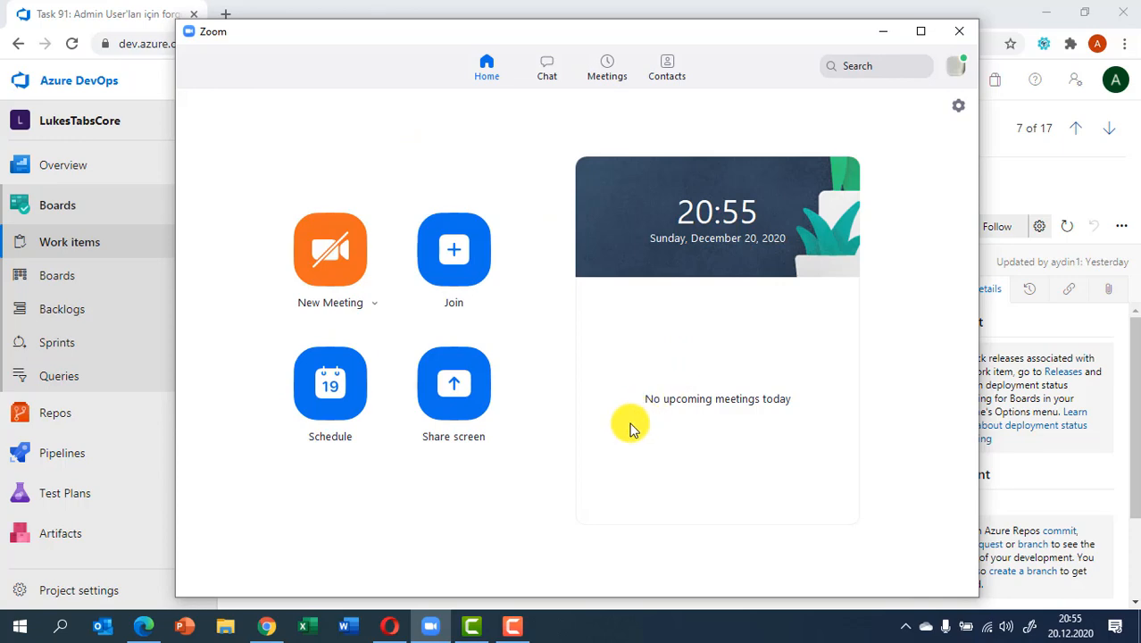
click(454, 393)
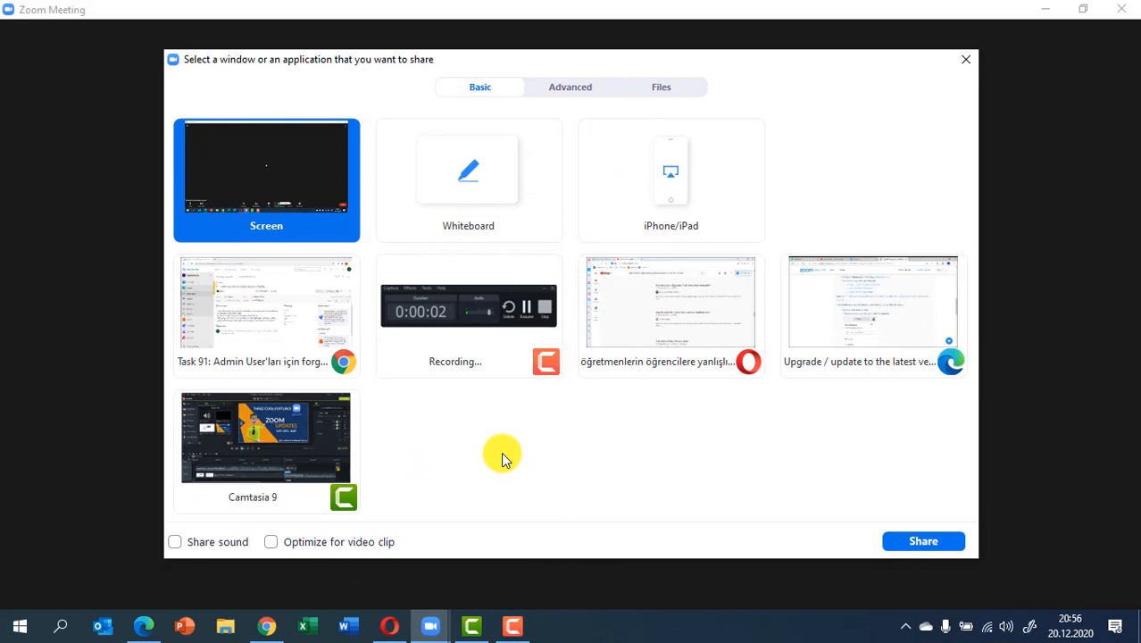
mouse_move(464, 403)
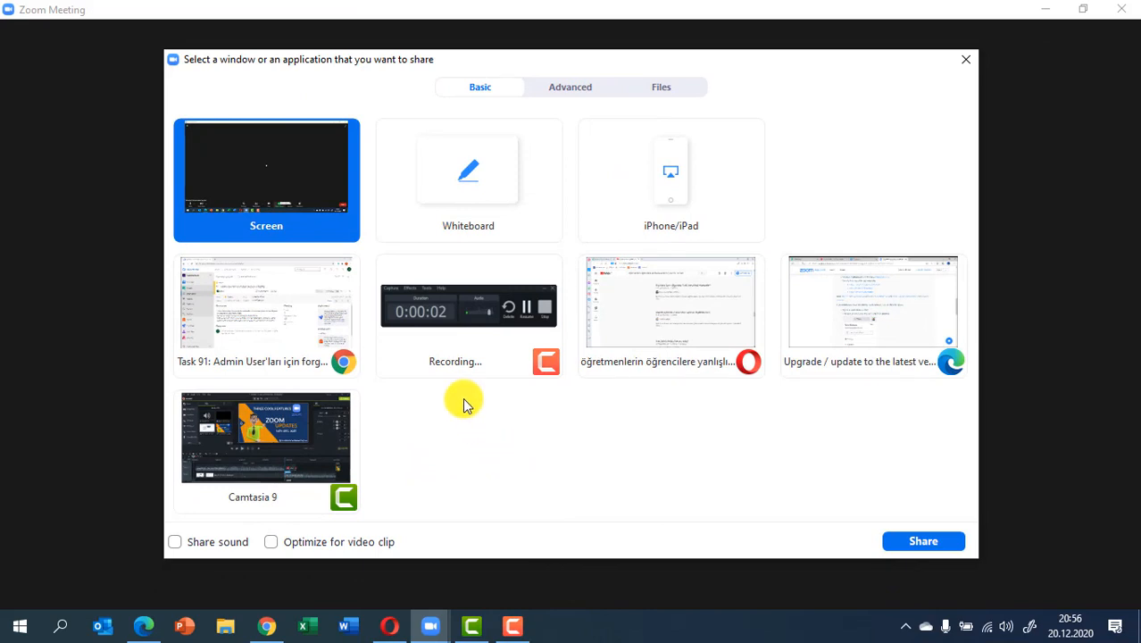
mouse_move(585, 473)
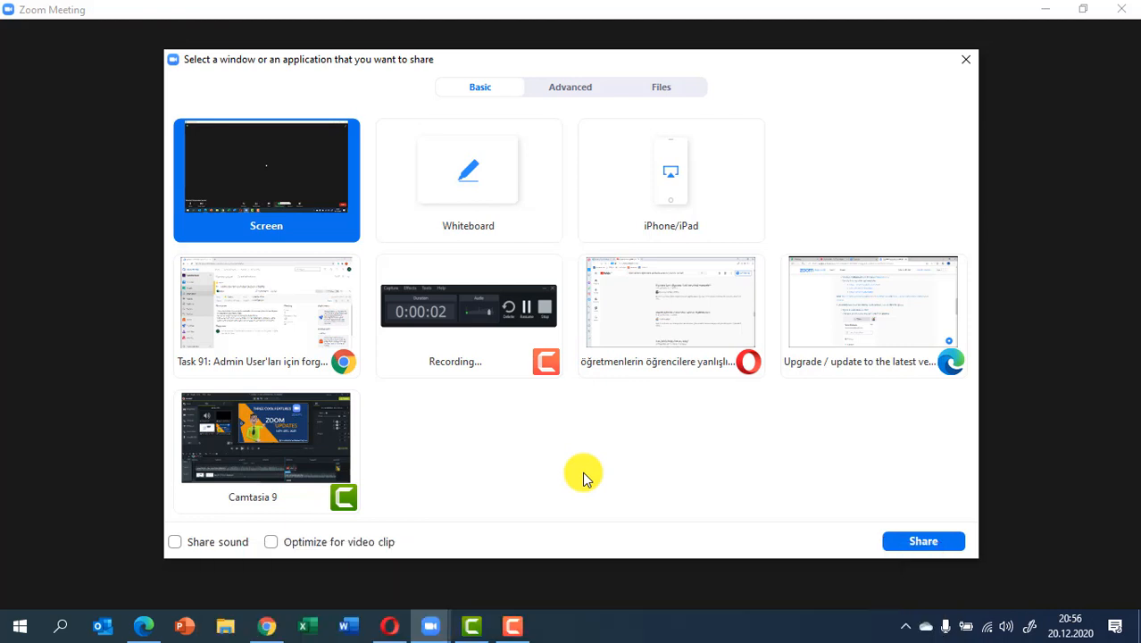
mouse_move(389, 361)
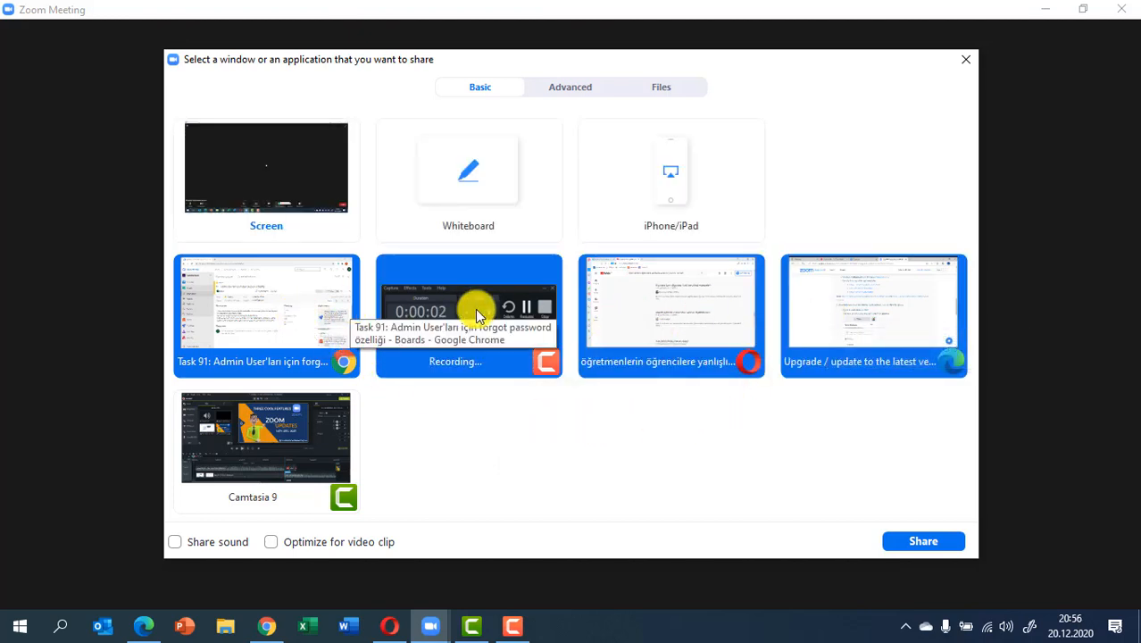
mouse_move(634, 379)
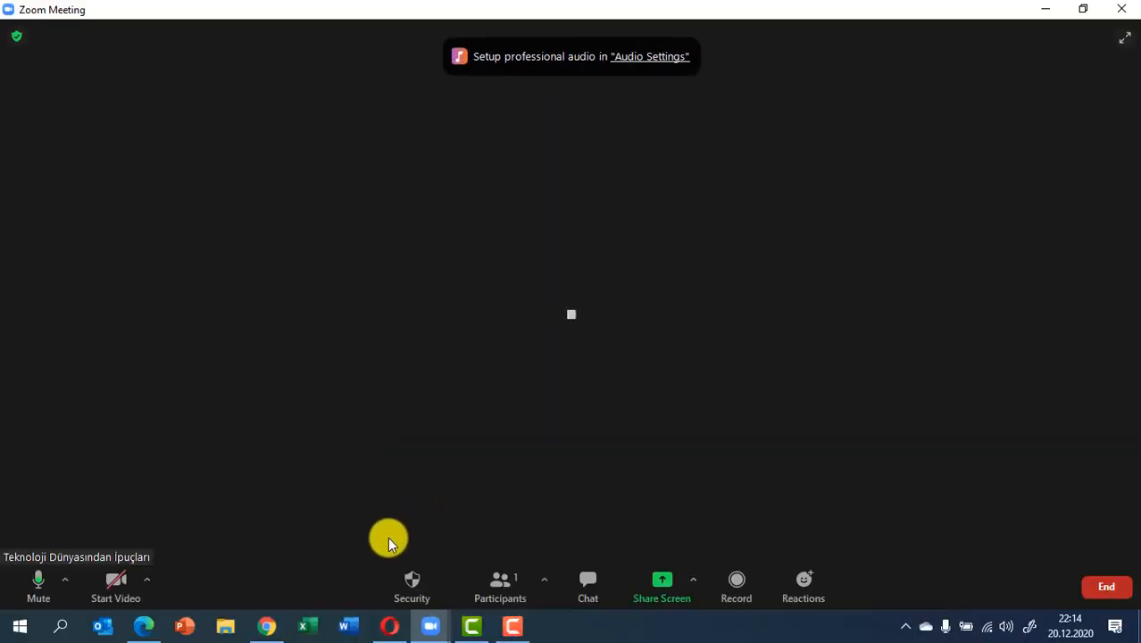
mouse_move(412, 584)
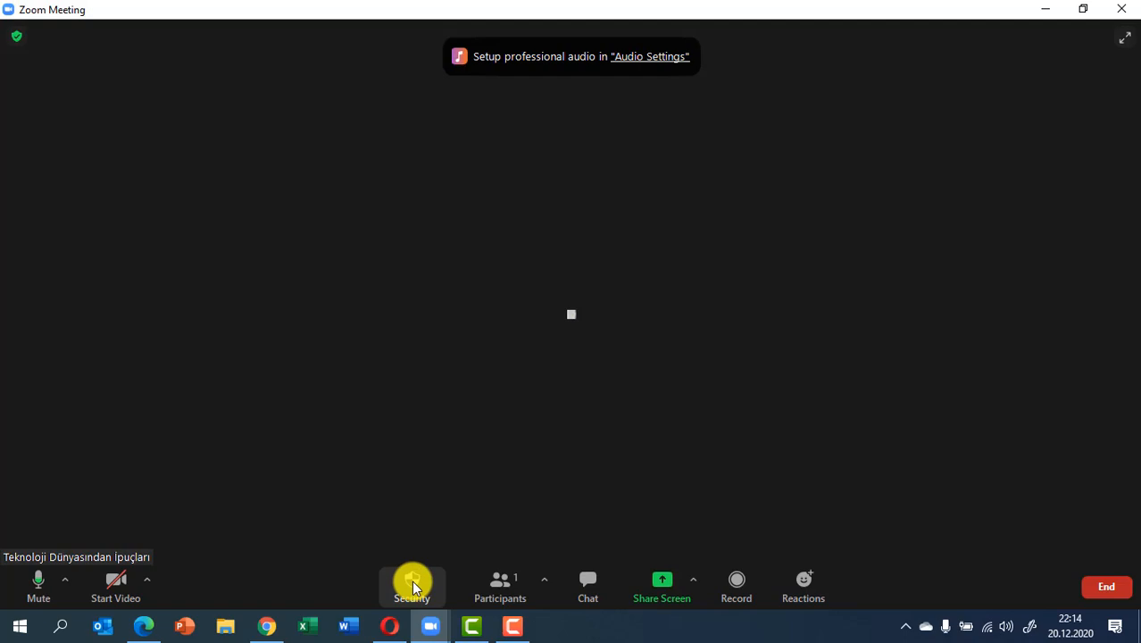
Choose Suspend Participant Activities from the Security menu to show its confirmation prompt.
click(411, 585)
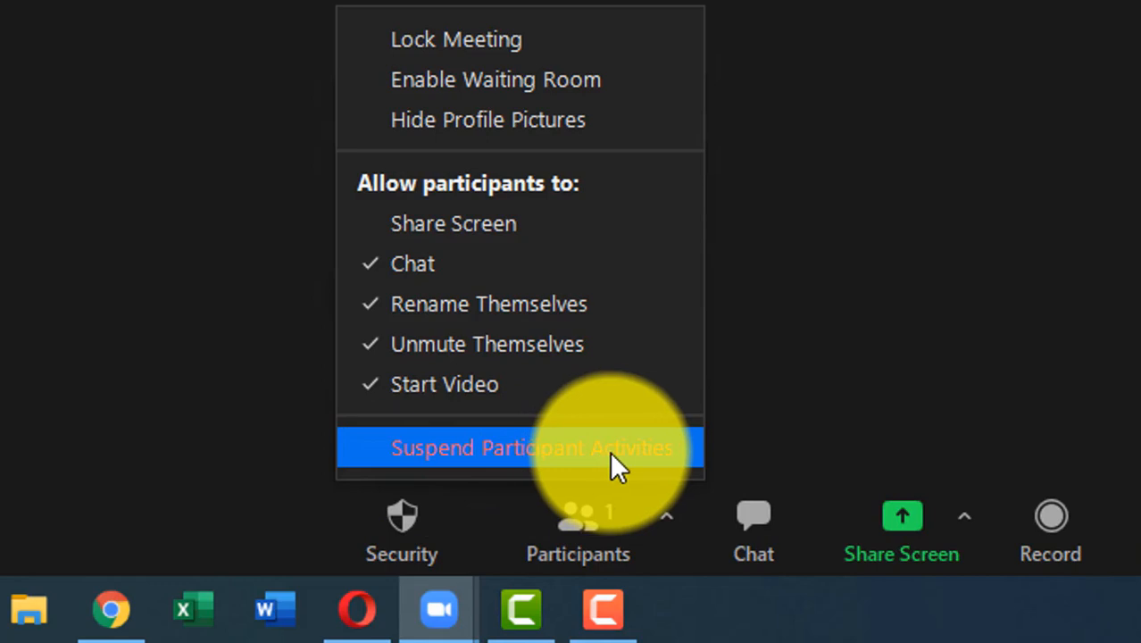
mouse_move(585, 458)
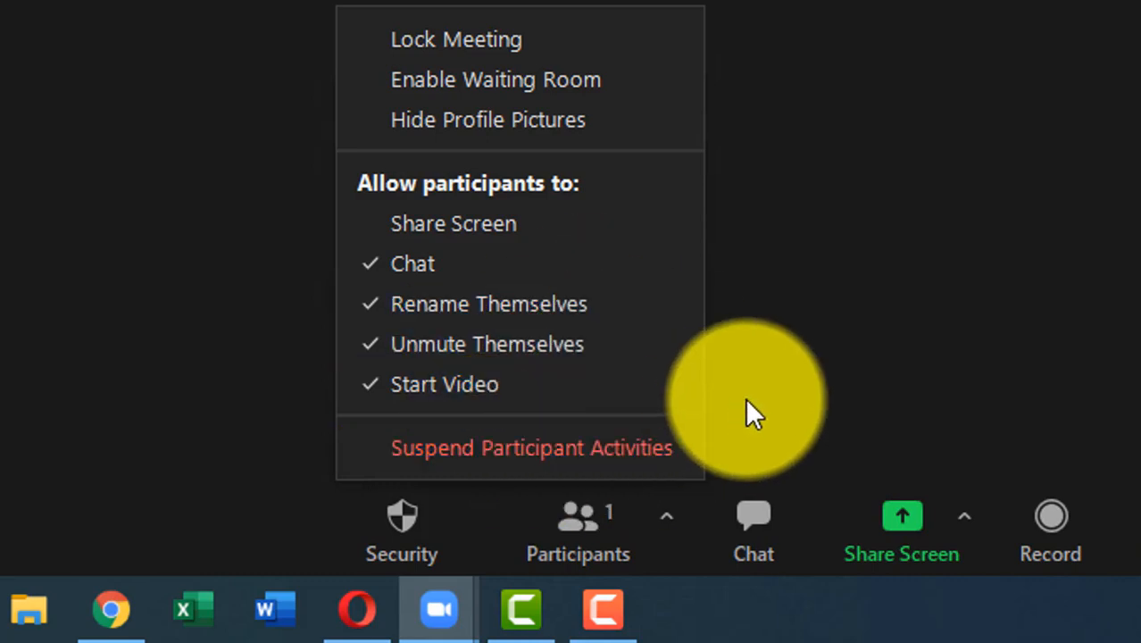
mouse_move(880, 388)
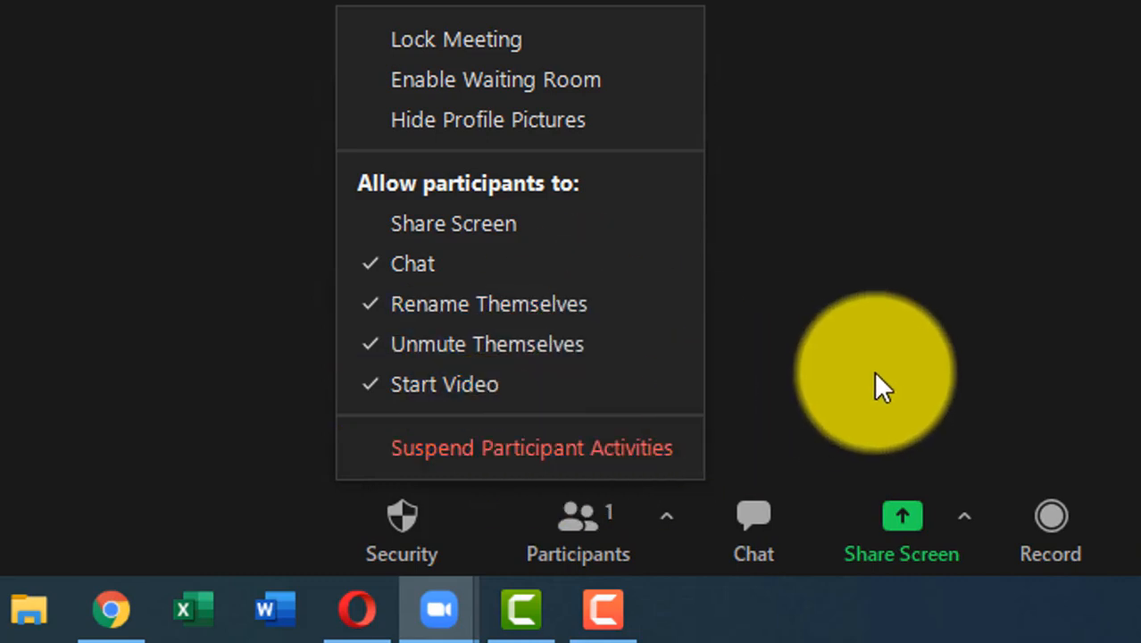
click(532, 447)
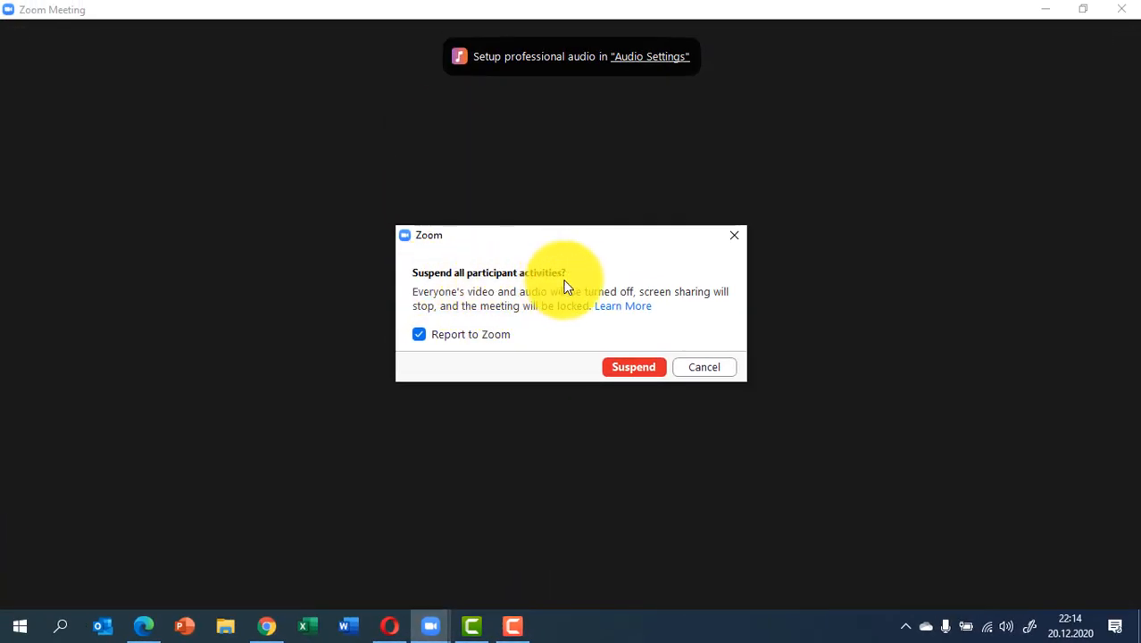
mouse_move(527, 357)
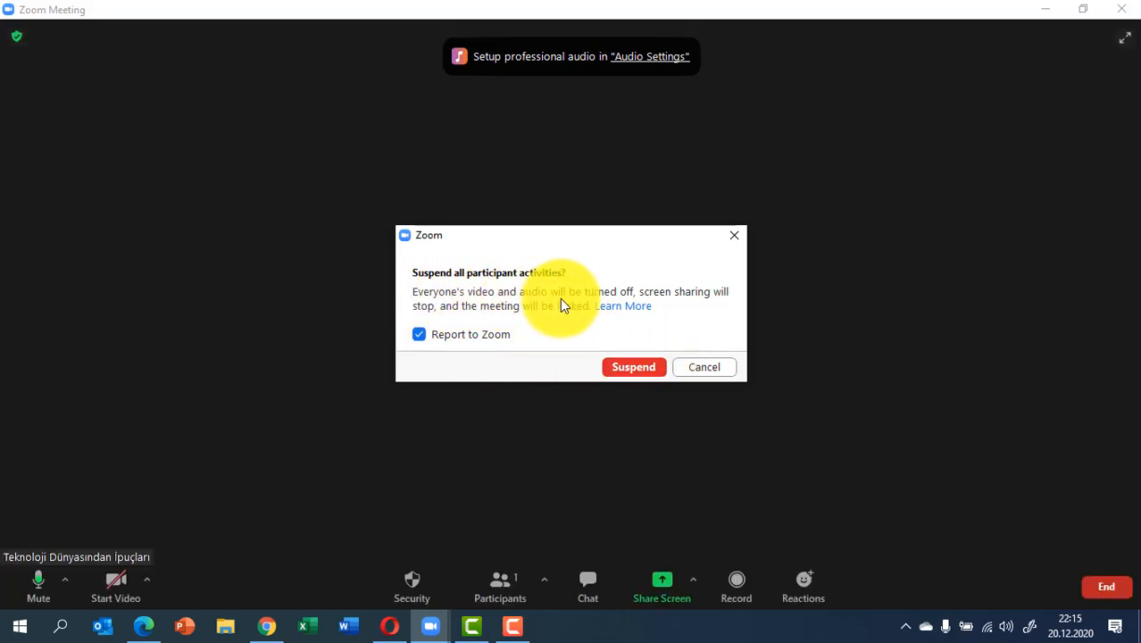
mouse_move(708, 306)
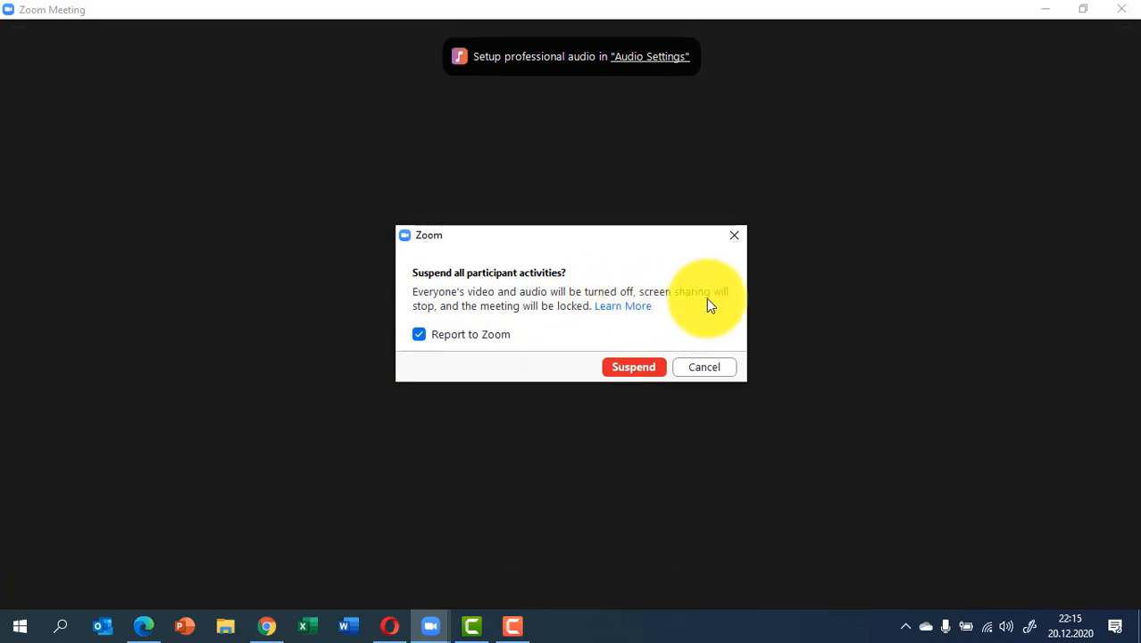
mouse_move(536, 317)
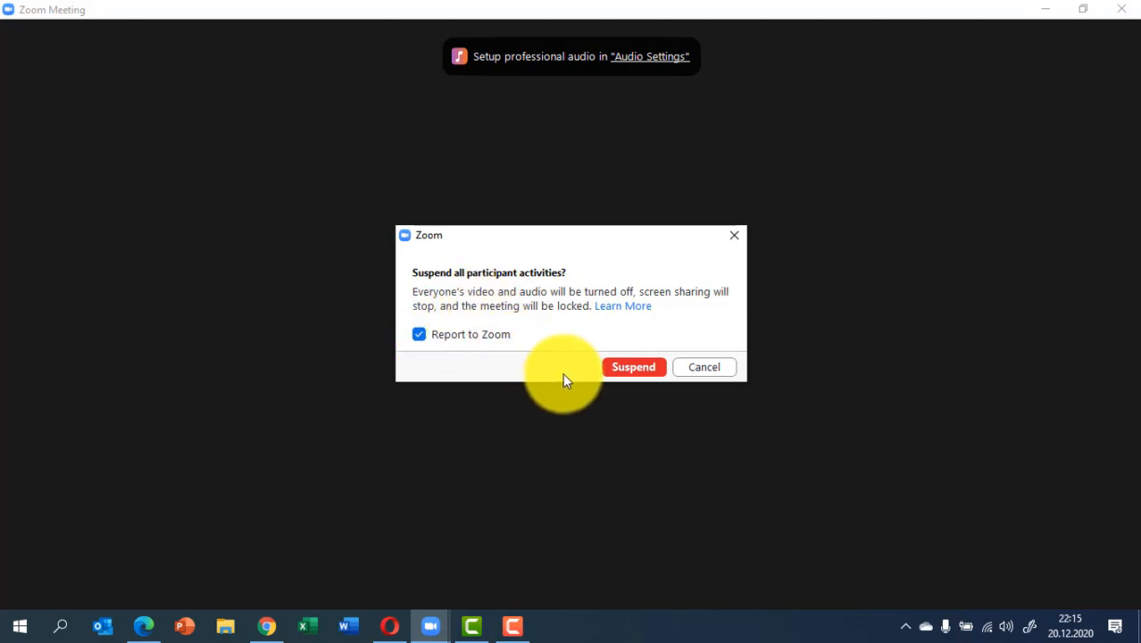
mouse_move(560, 384)
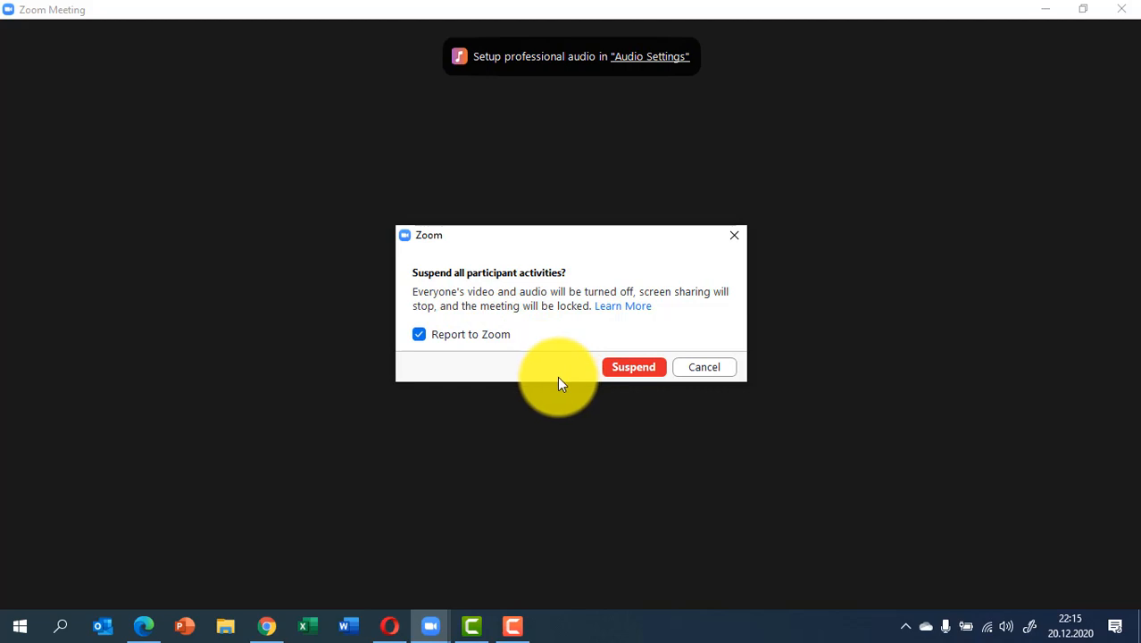
mouse_move(561, 389)
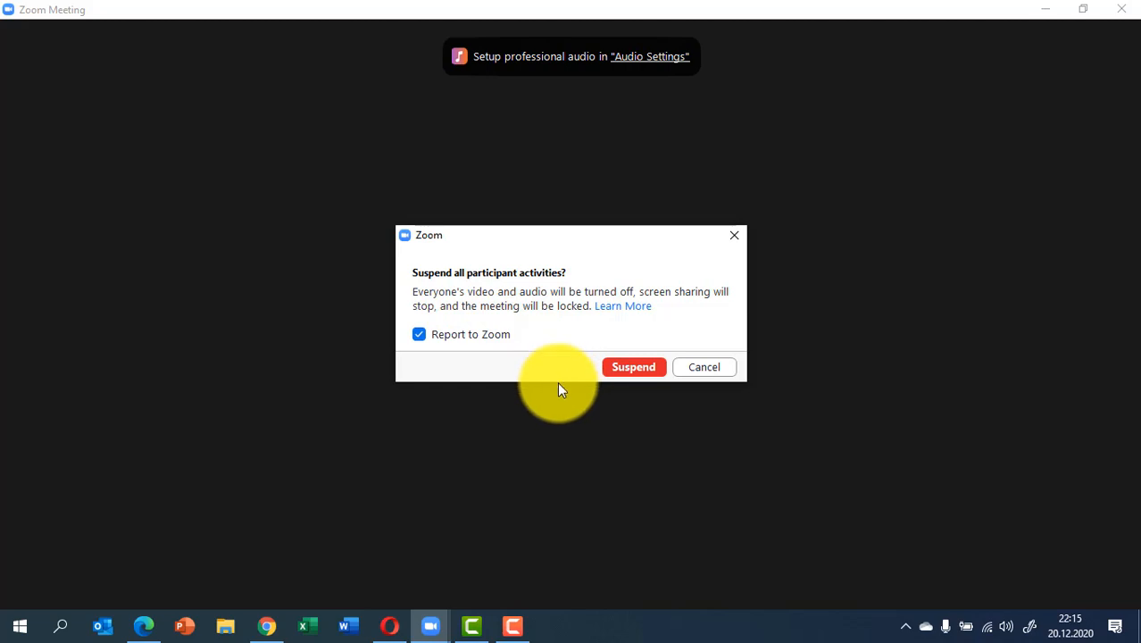
mouse_move(481, 545)
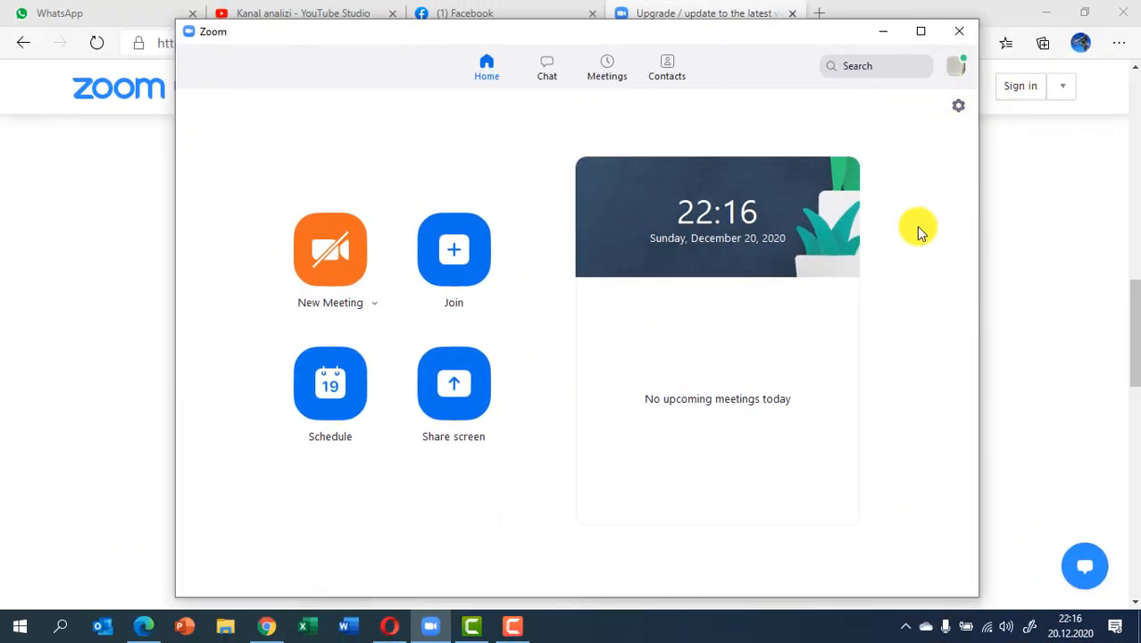
mouse_move(918, 134)
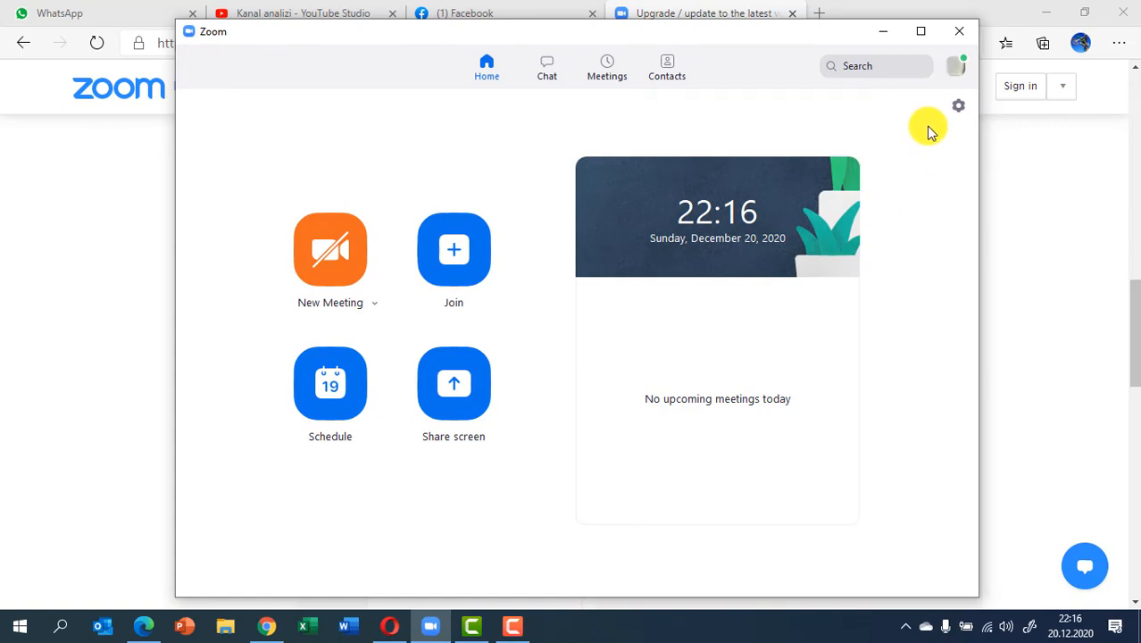
Go to Background & Filters in Zoom Settings to view virtual background choices.
click(958, 106)
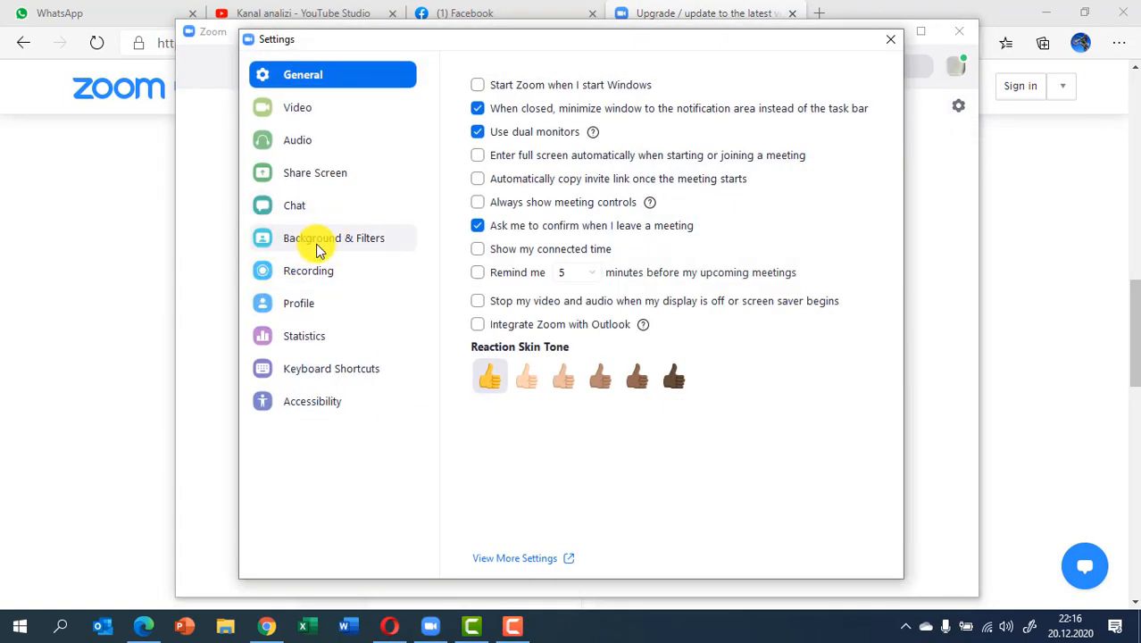
click(334, 237)
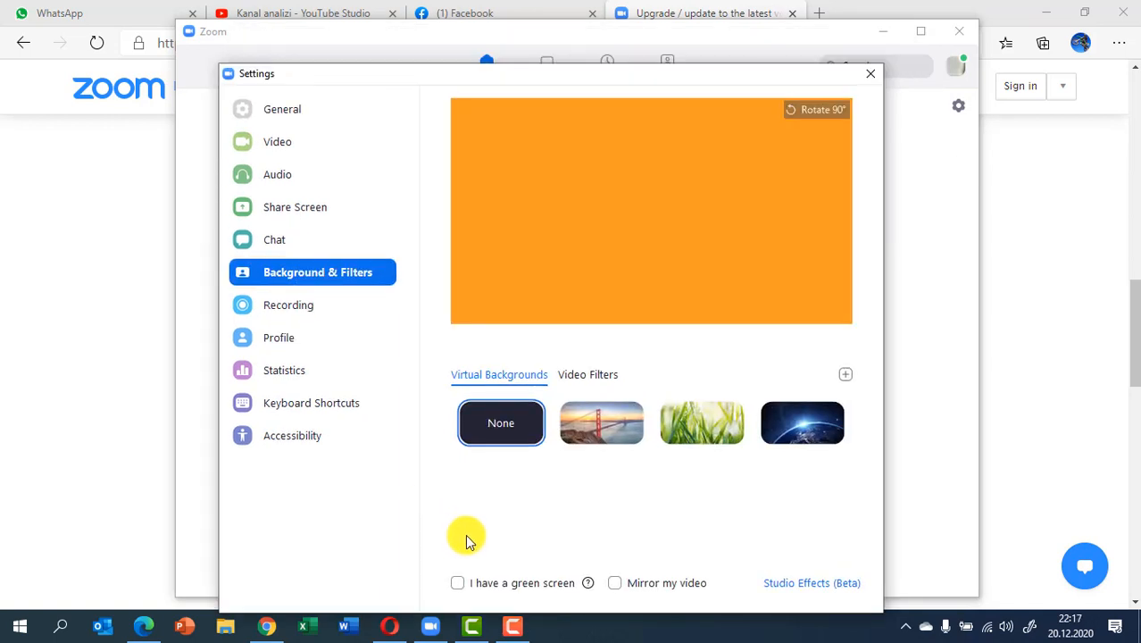
mouse_move(738, 560)
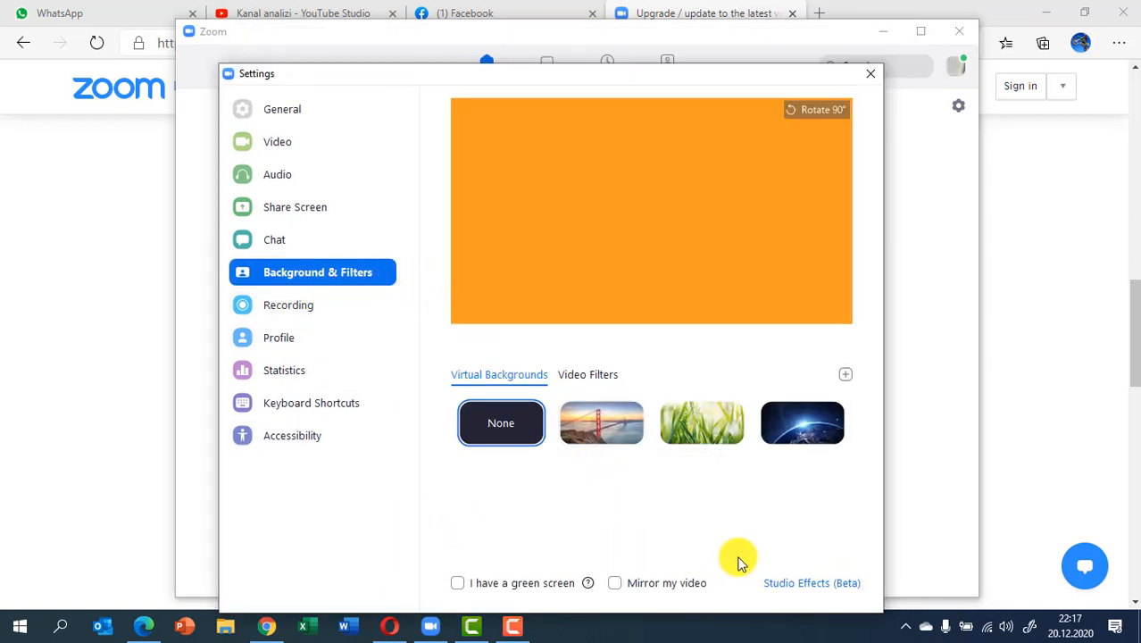
mouse_move(810, 582)
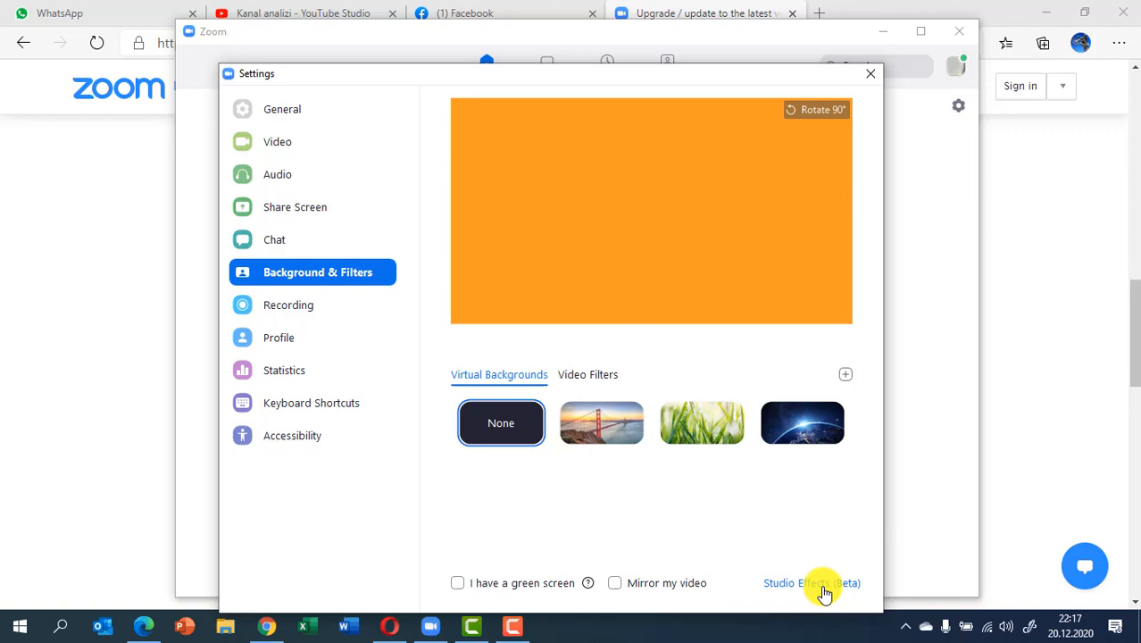
In Studio Effects, apply Straight eyebrows in Caramel with increased opacity, then scroll toward lip colours.
click(811, 582)
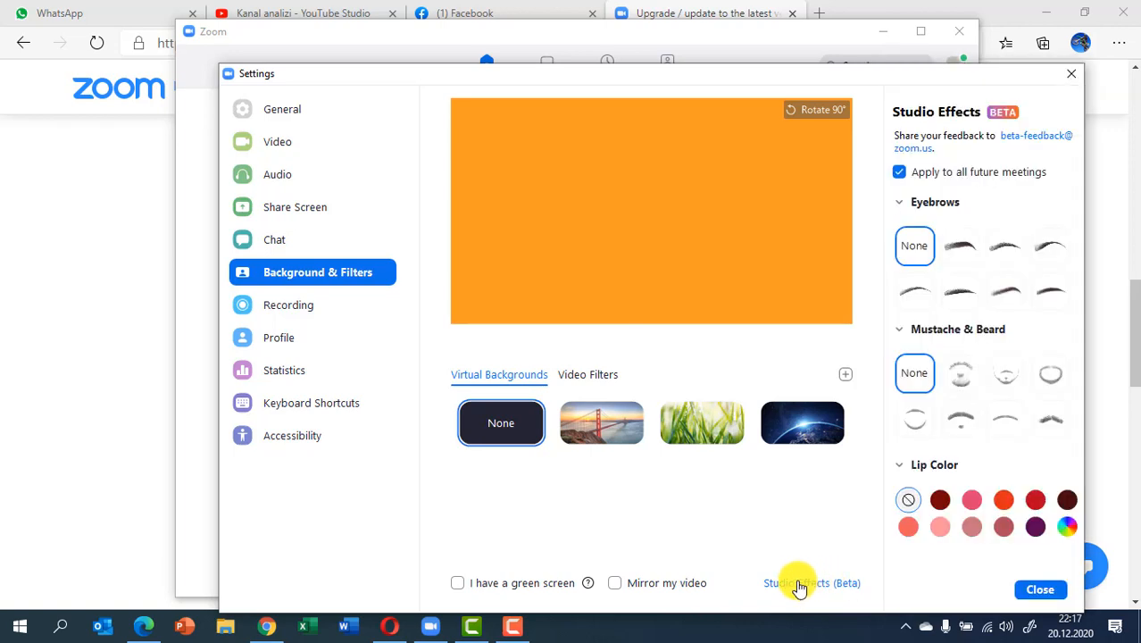
mouse_move(984, 214)
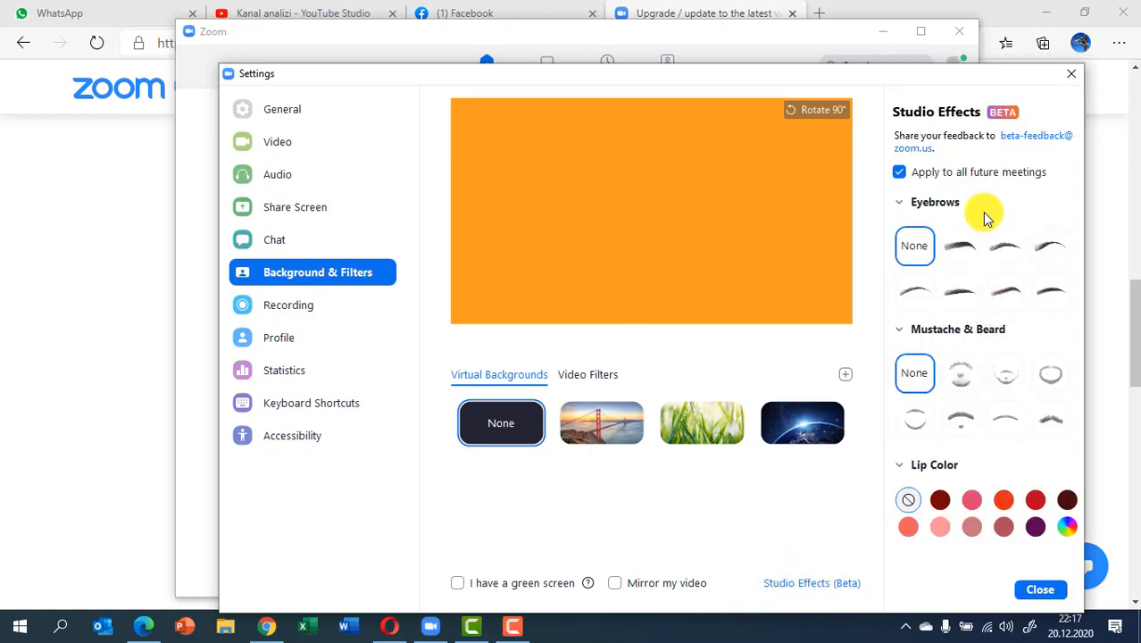
mouse_move(946, 472)
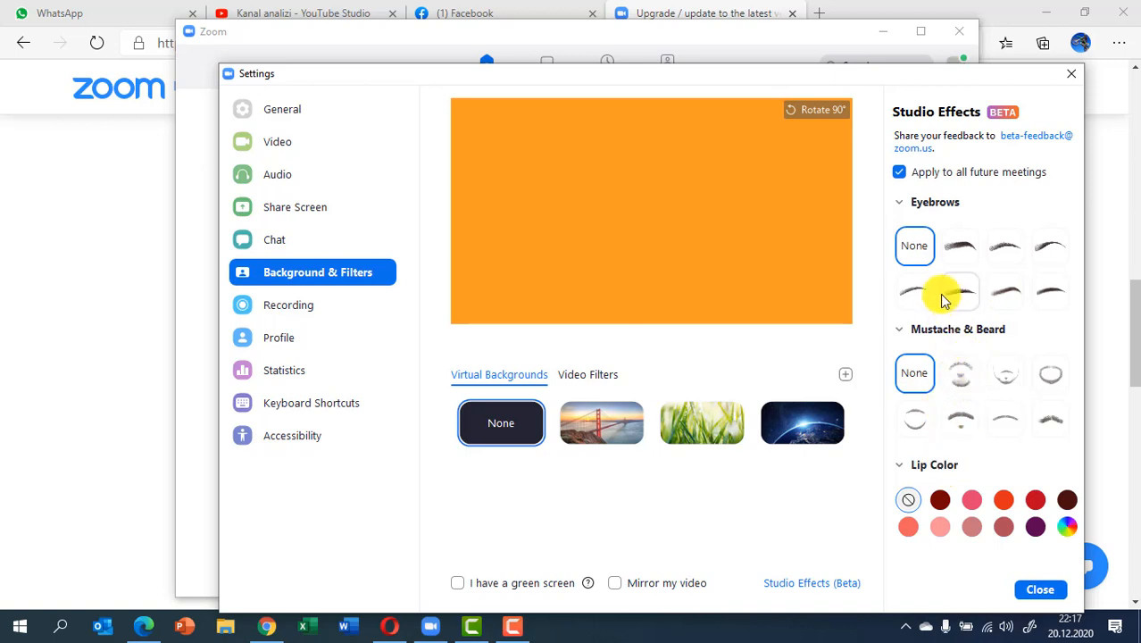
mouse_move(1031, 290)
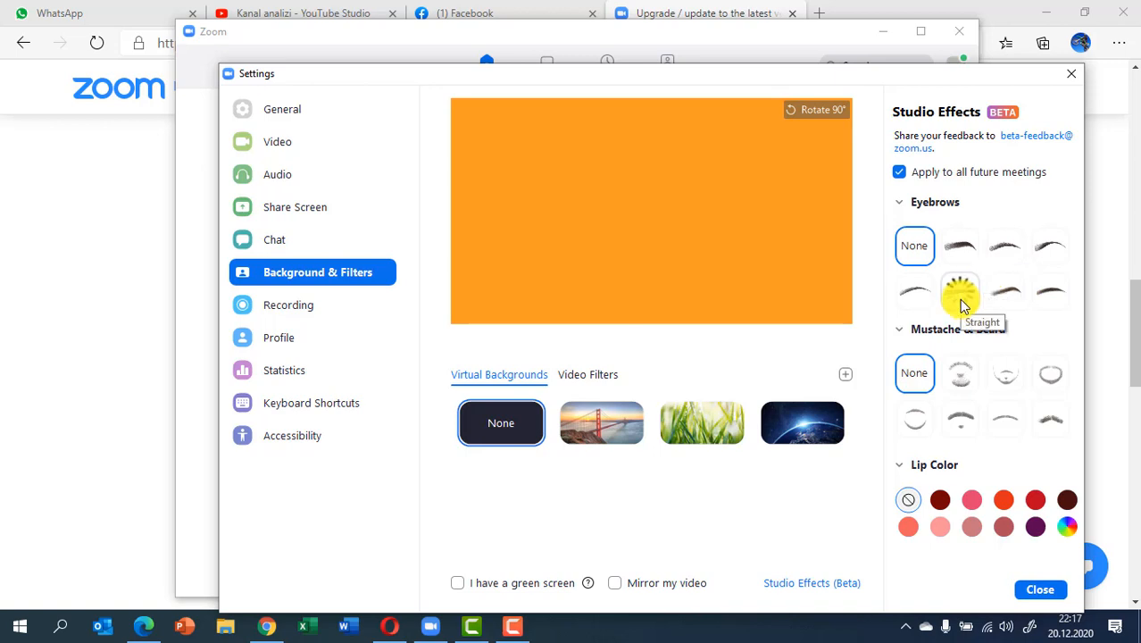
click(957, 291)
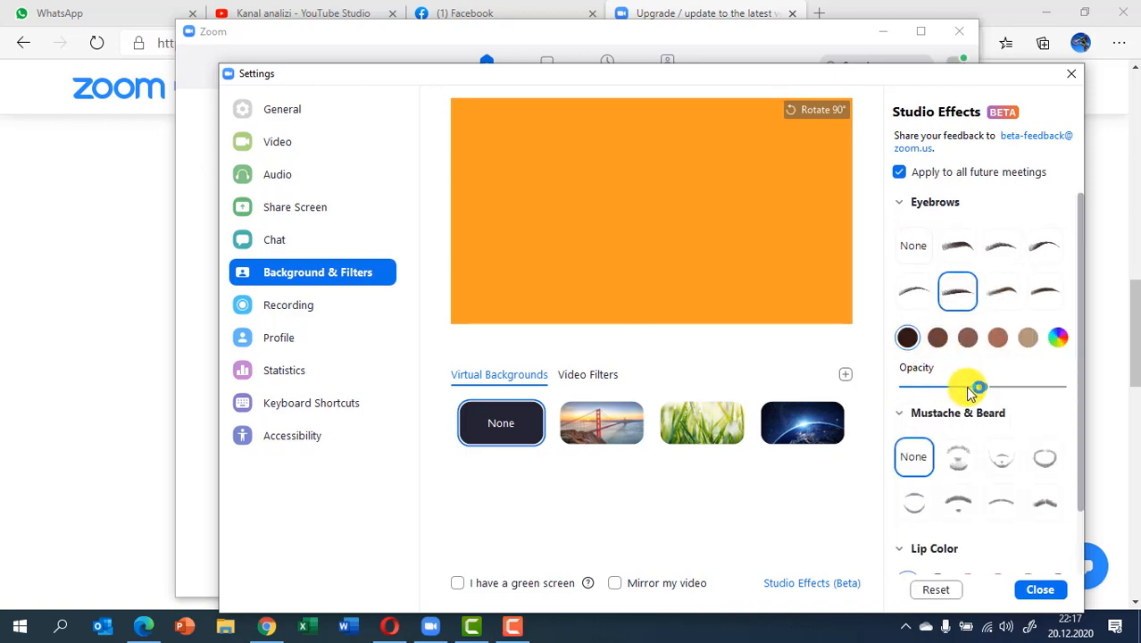
drag(980, 386, 982, 387)
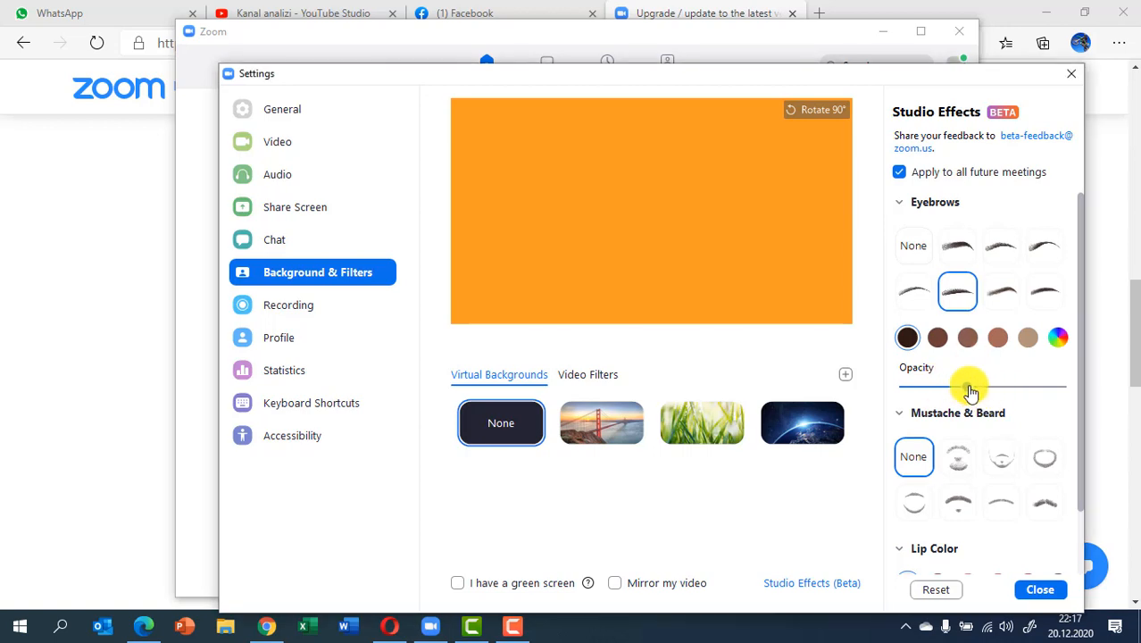
click(937, 337)
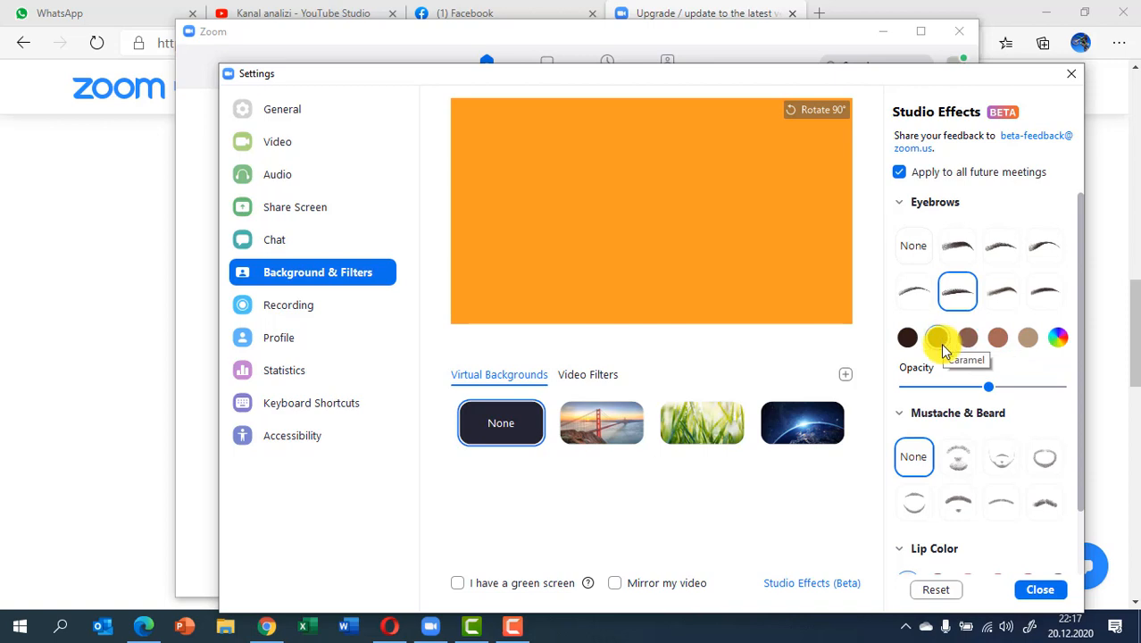
scroll(down, 3)
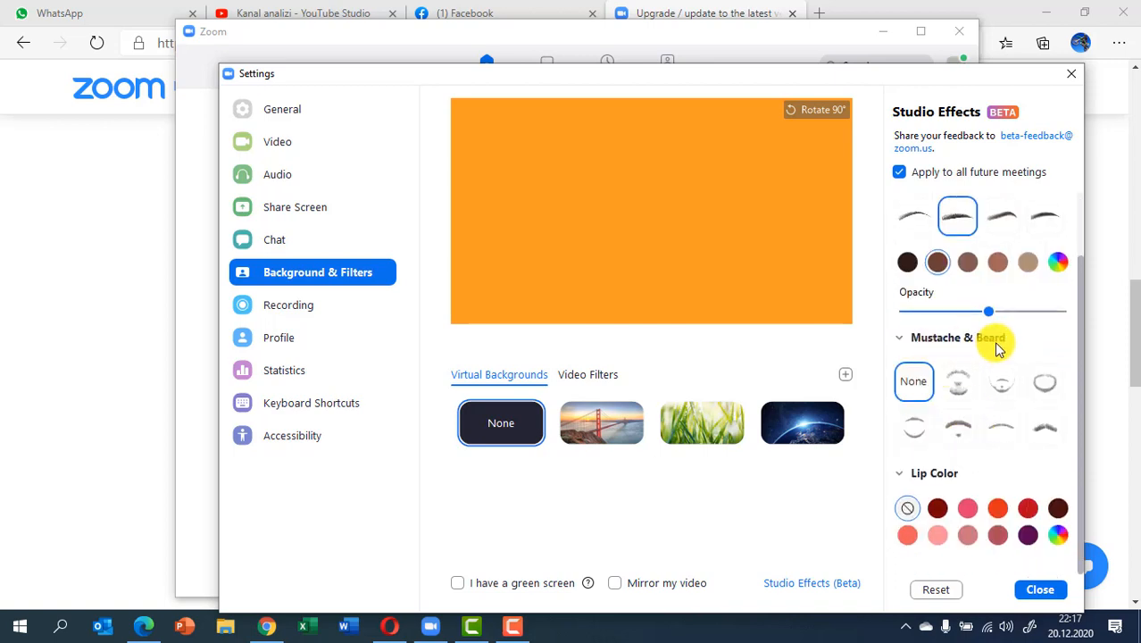
mouse_move(958, 384)
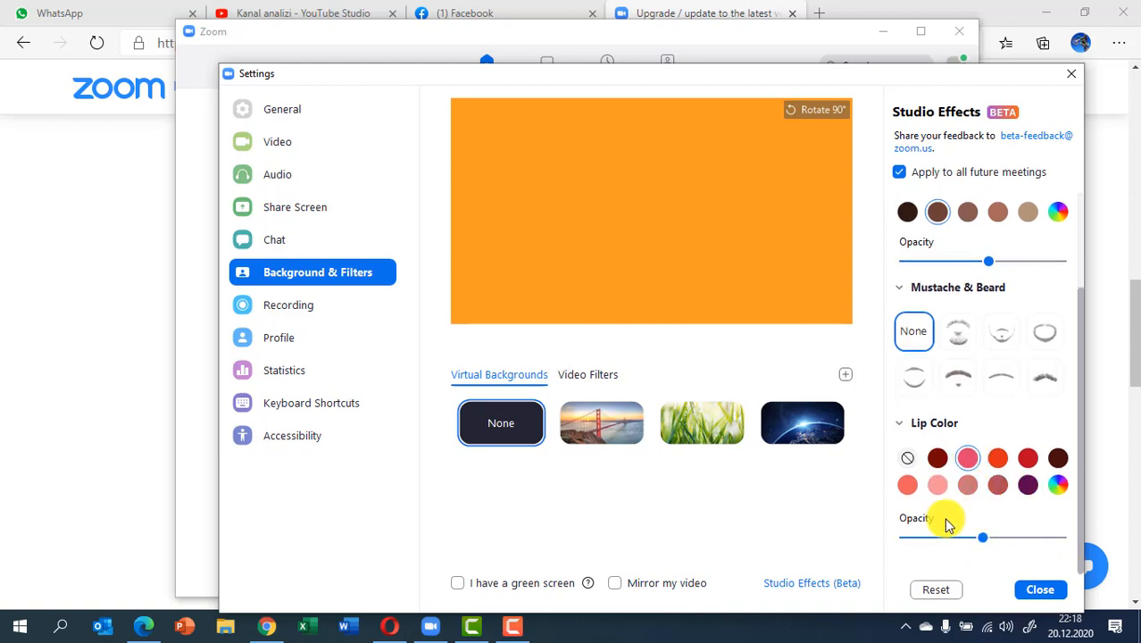
mouse_move(910, 526)
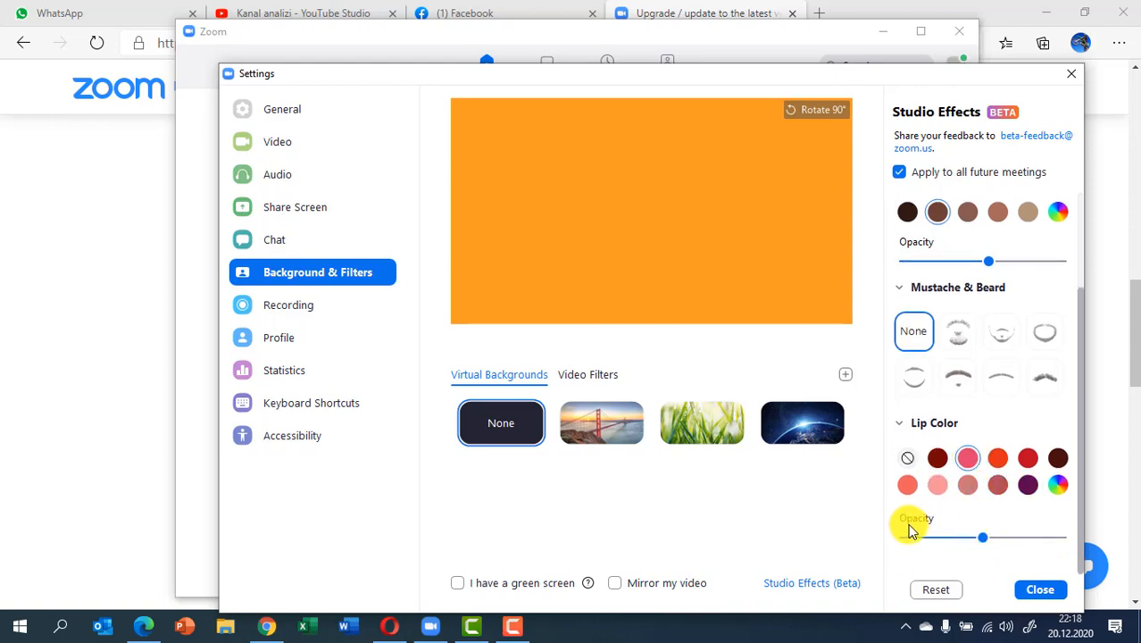
mouse_move(982, 536)
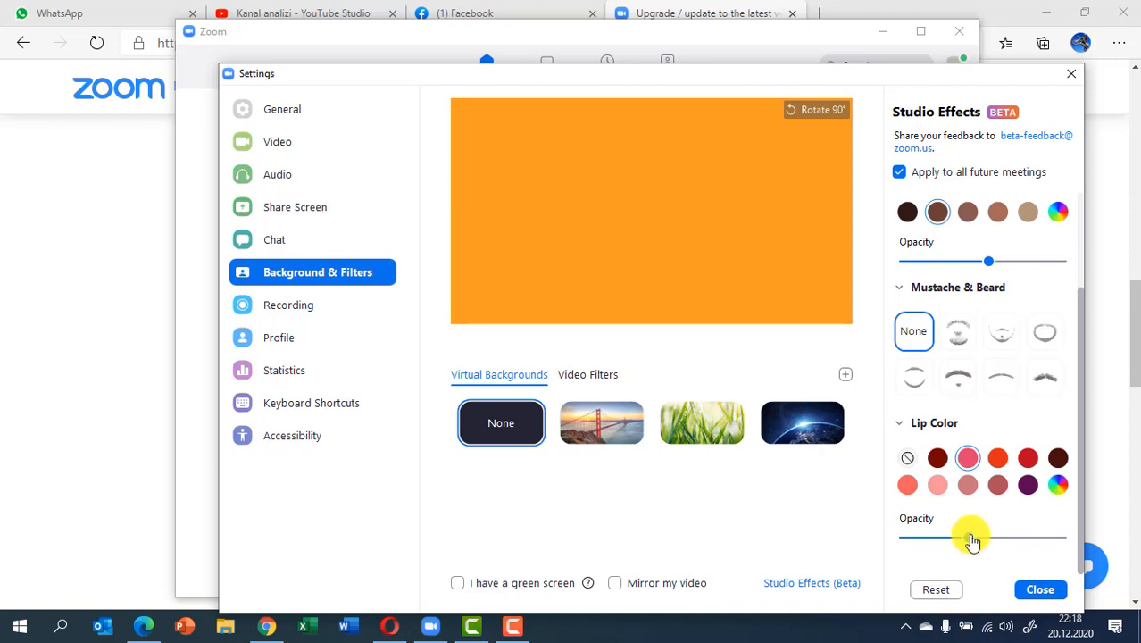